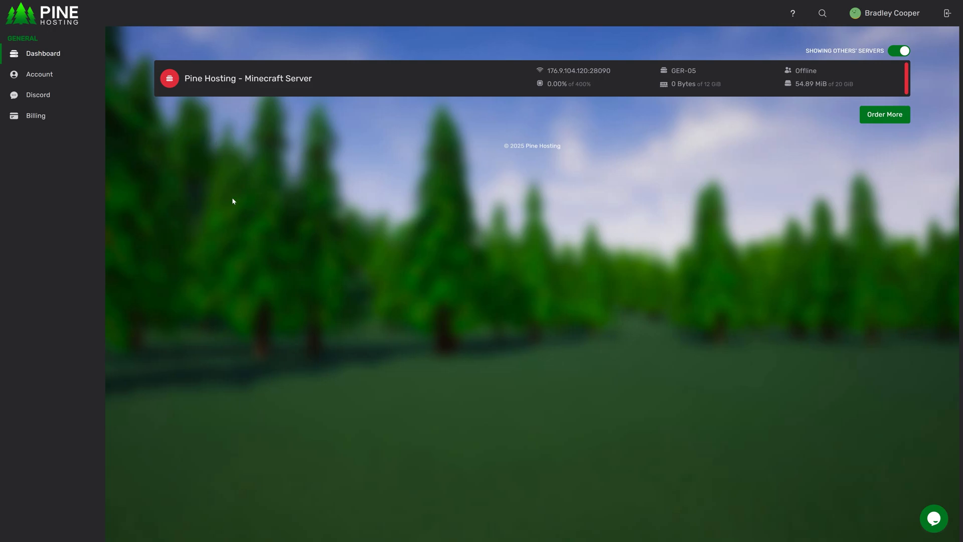
mouse_move(227, 220)
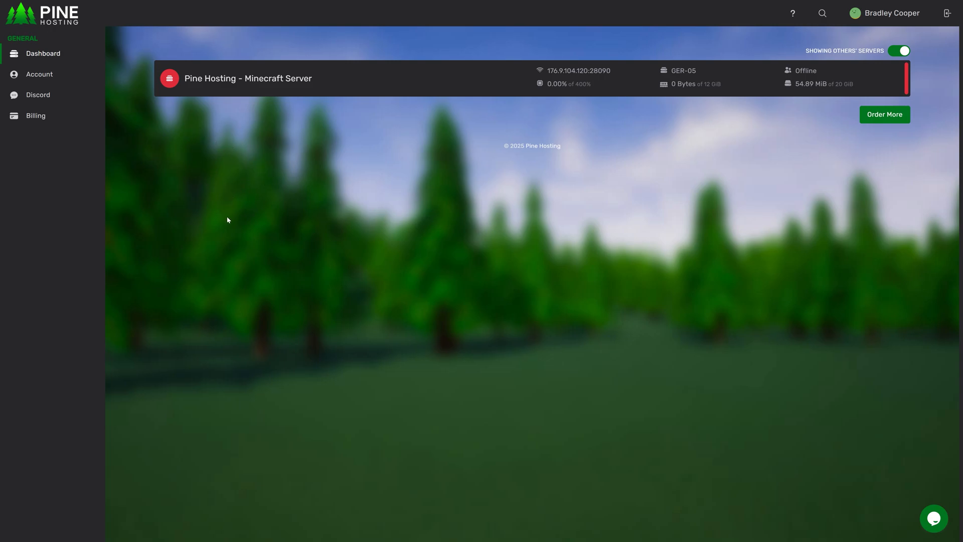
mouse_move(225, 210)
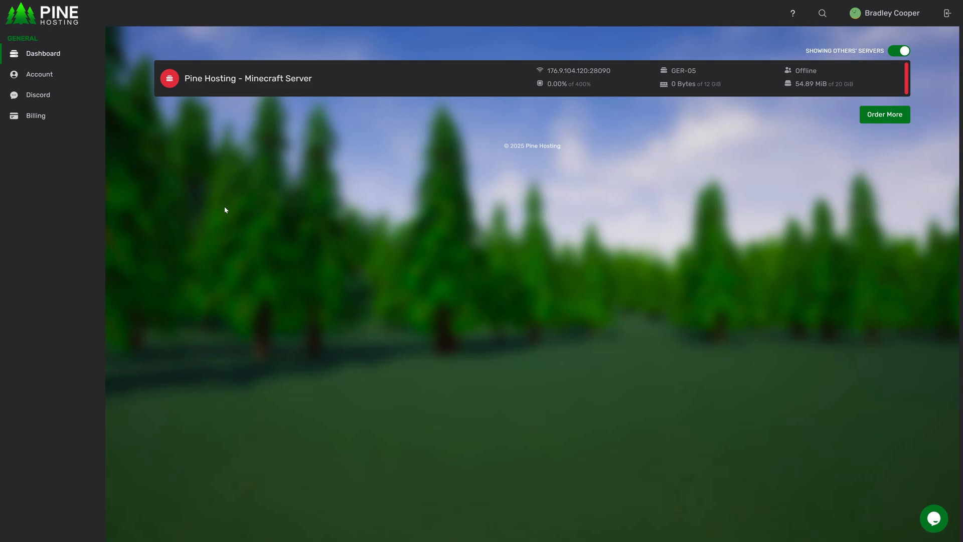
mouse_move(226, 192)
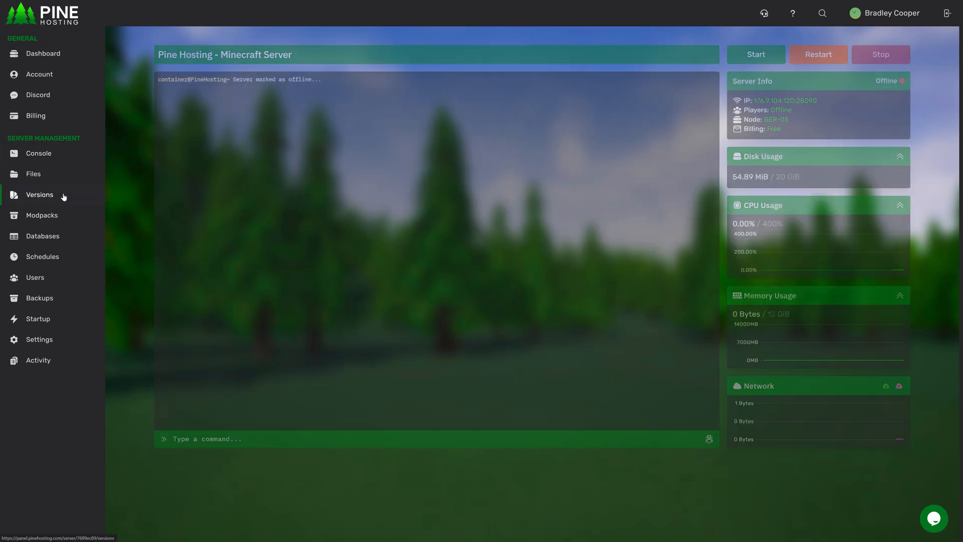
Step: Go to the Versions page listing server software options for the Minecraft server
left_click(39, 195)
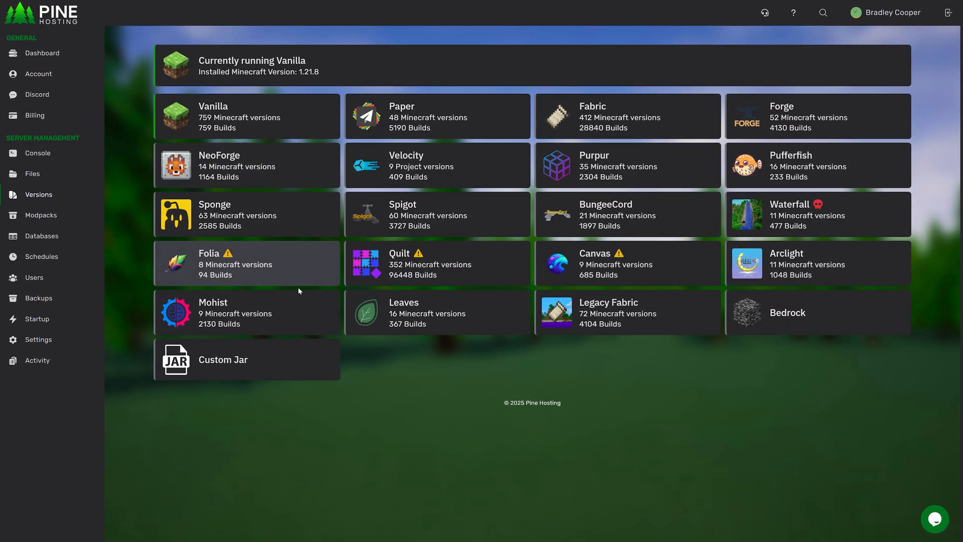
mouse_move(493, 365)
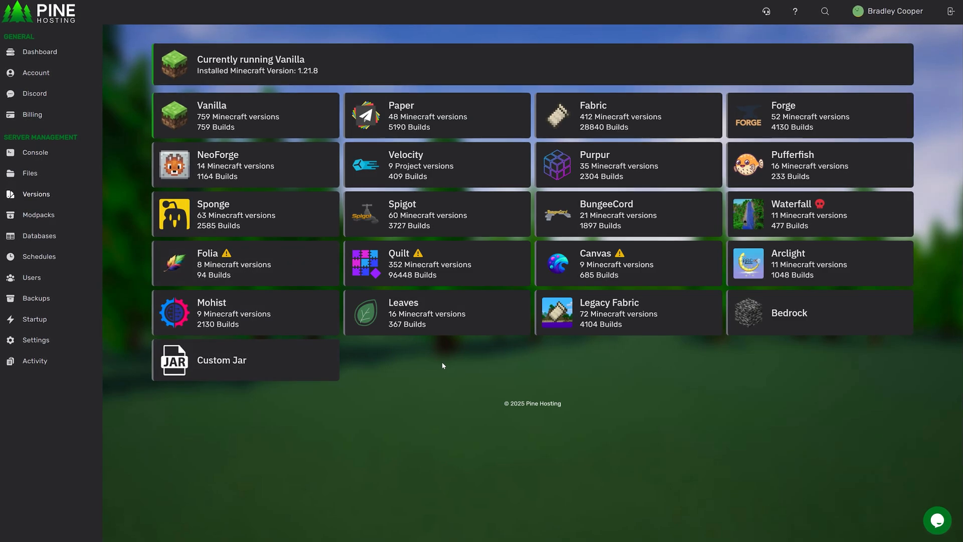
mouse_move(526, 351)
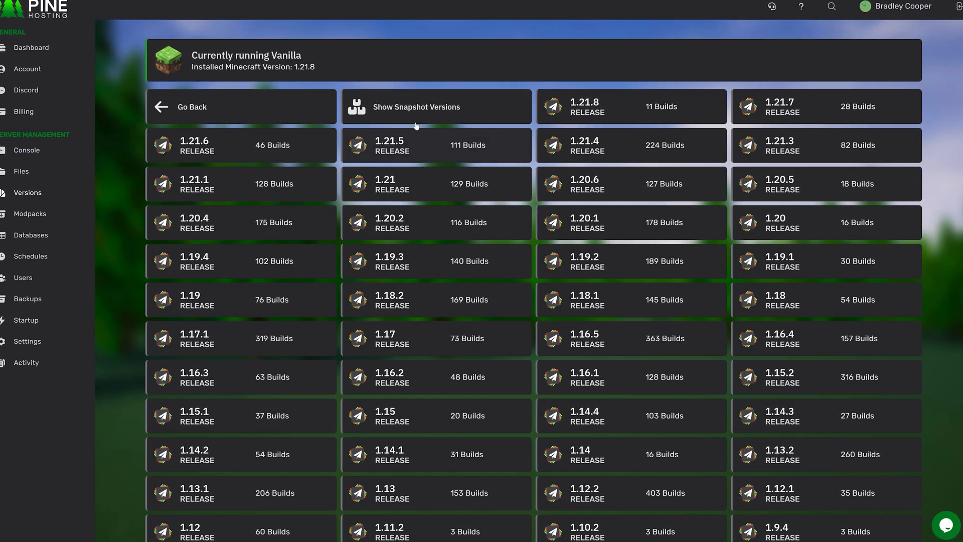
scroll("down", 3)
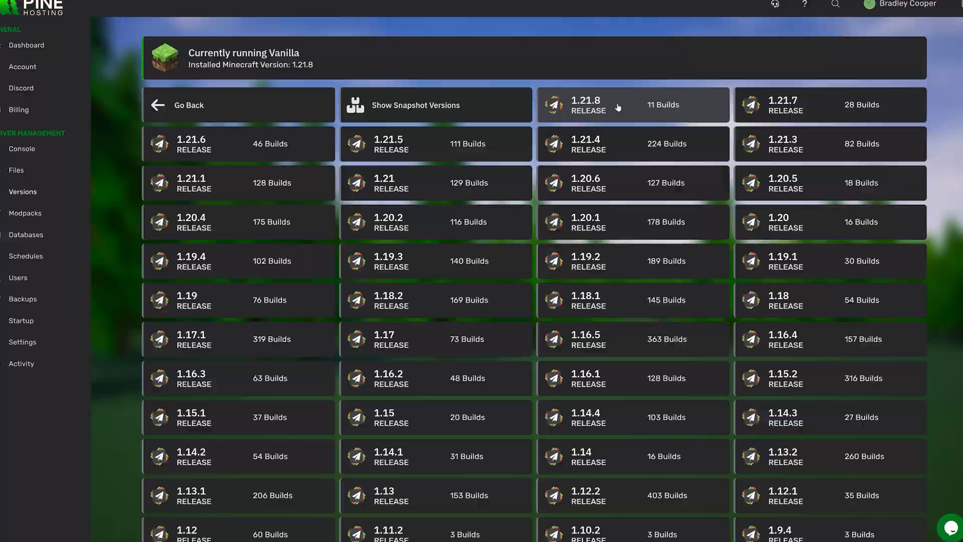
Step: Install Paper 1.21.8 Build 11 with Wipe Server Files and Accept EULA enabled
left_click(633, 104)
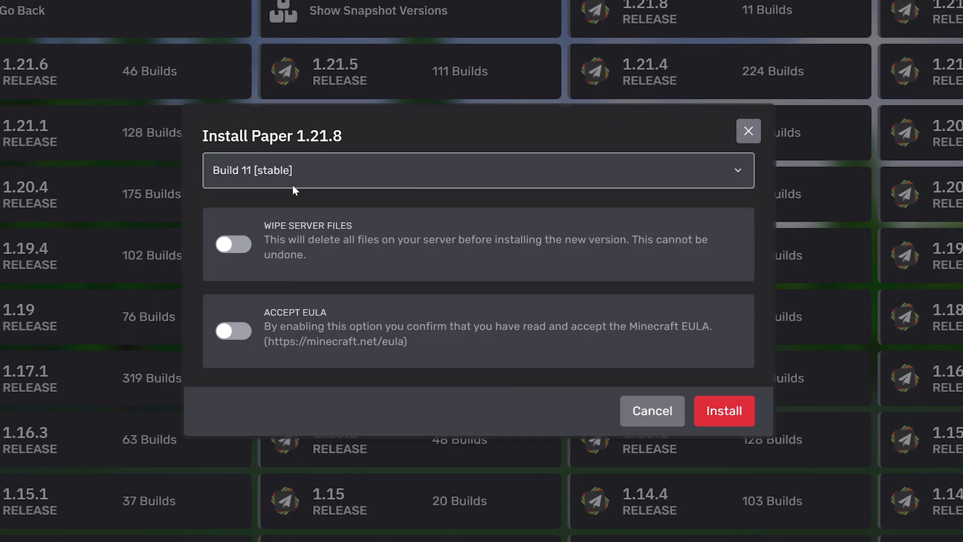
left_click(478, 170)
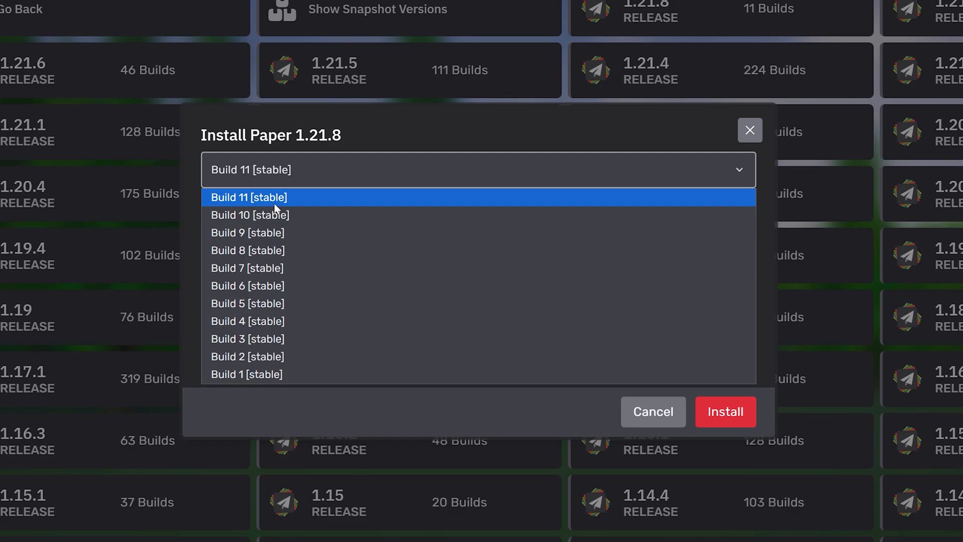
left_click(248, 198)
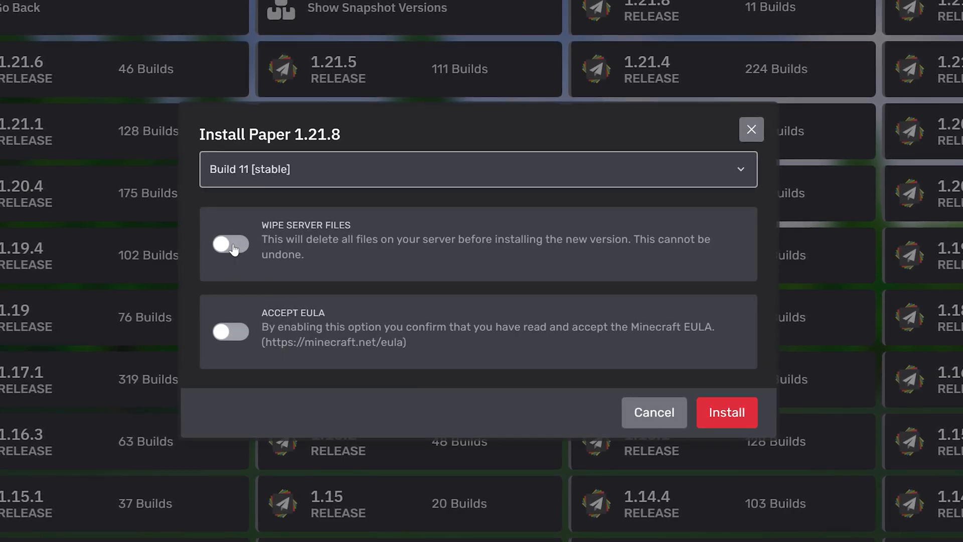
left_click(230, 243)
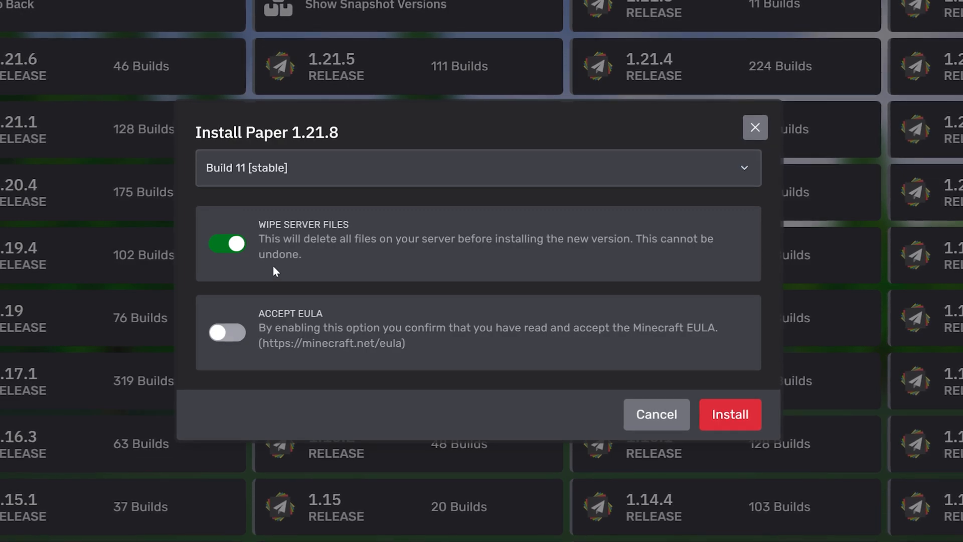
mouse_move(369, 271)
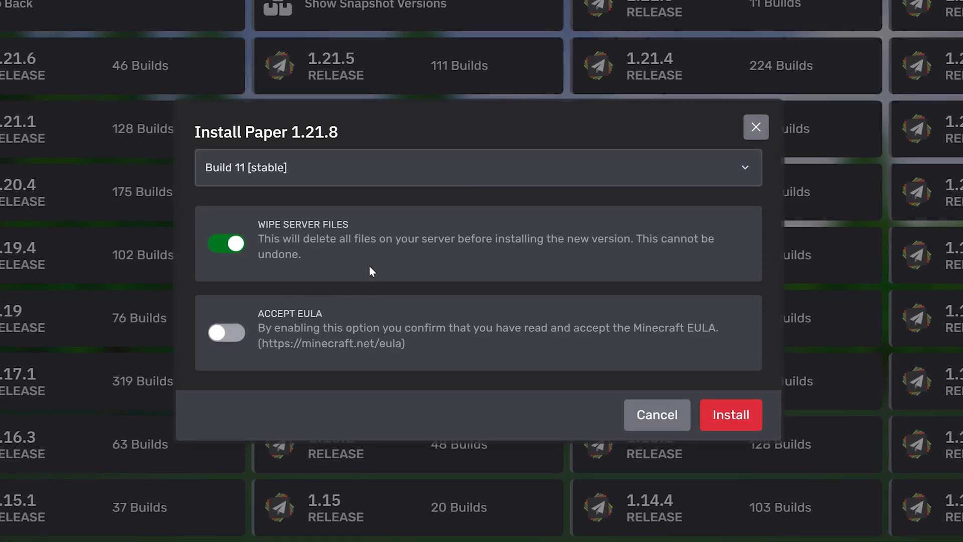
left_click(226, 332)
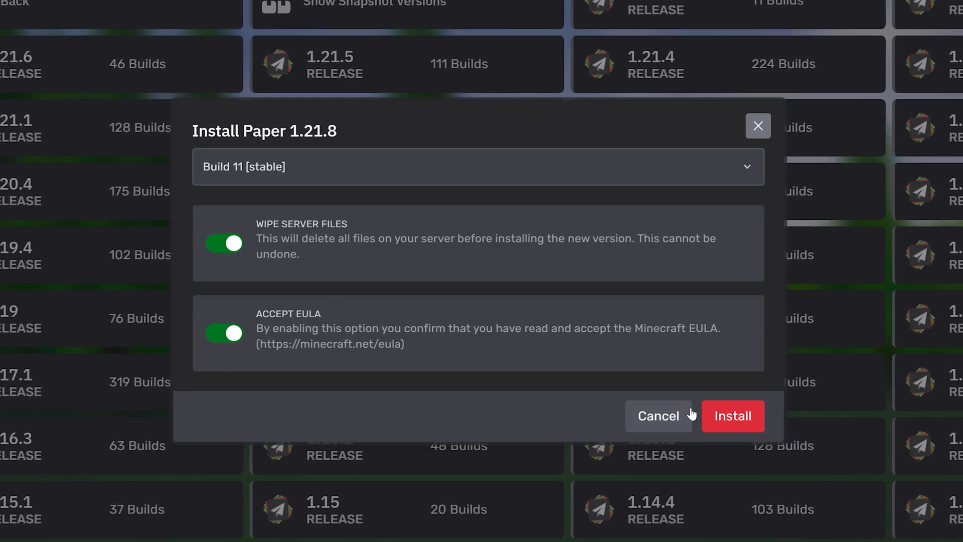
left_click(732, 416)
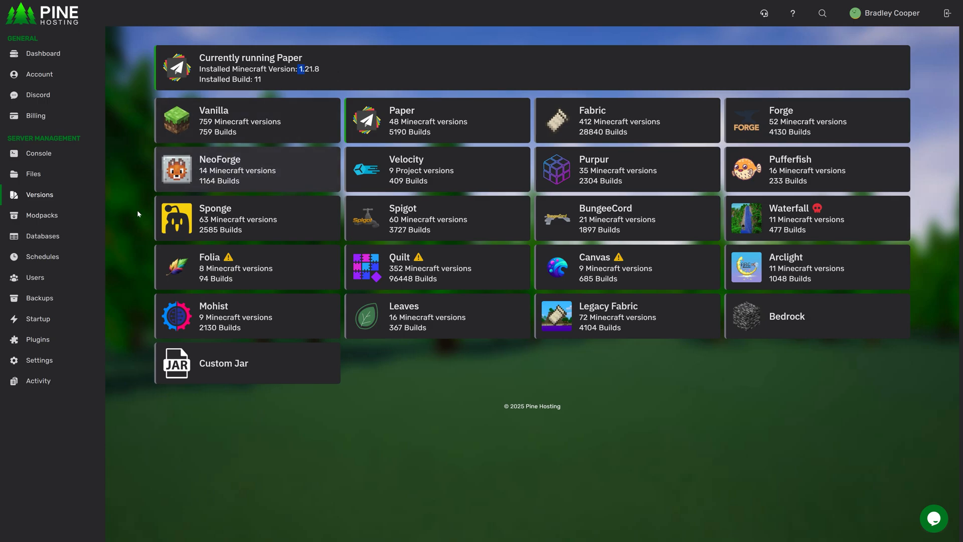
Step: Check the wiped file listing, then return to the Versions page
left_click(32, 174)
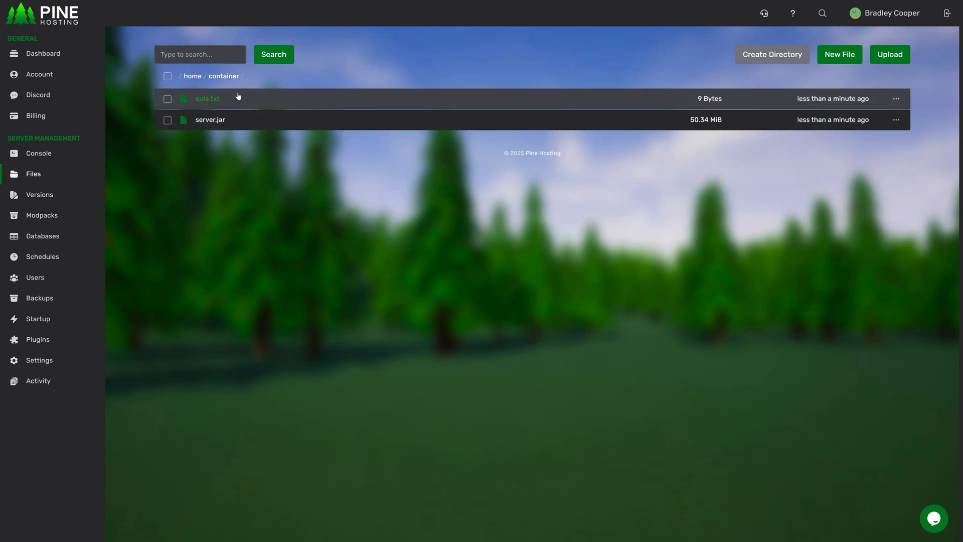
left_click(39, 195)
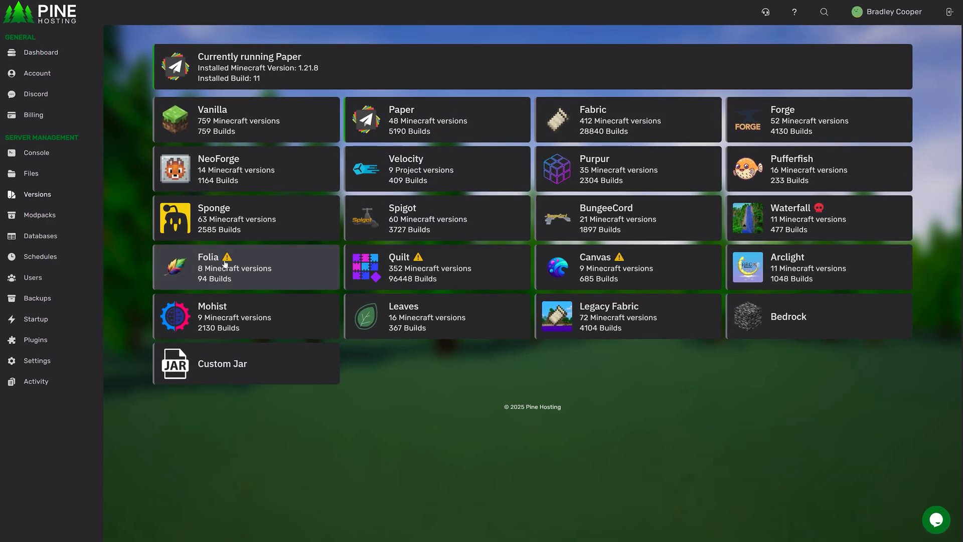
mouse_move(34, 340)
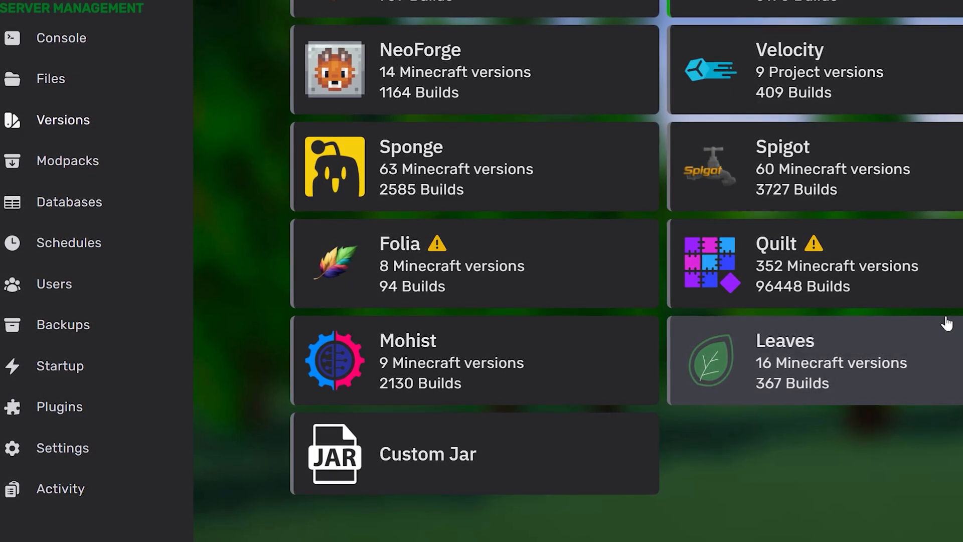
left_click(797, 317)
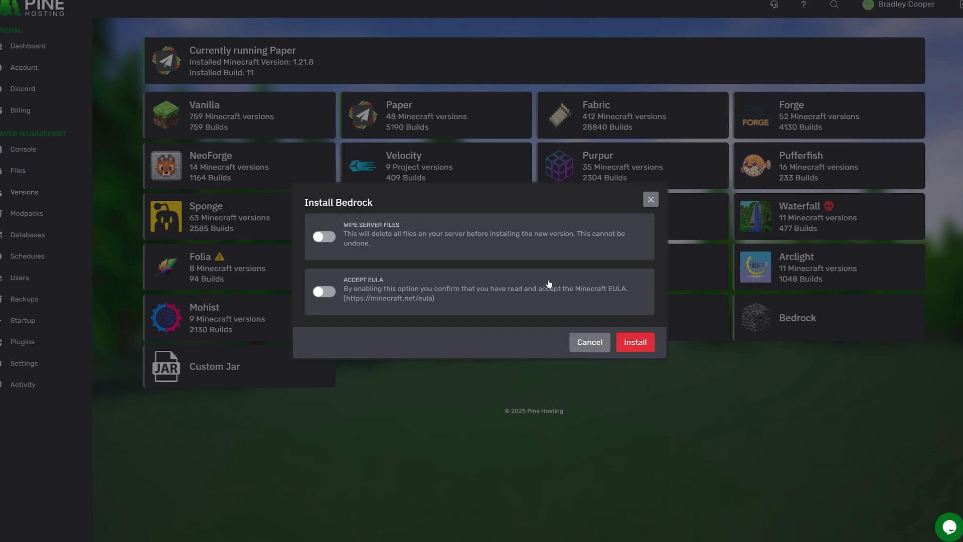
left_click(650, 198)
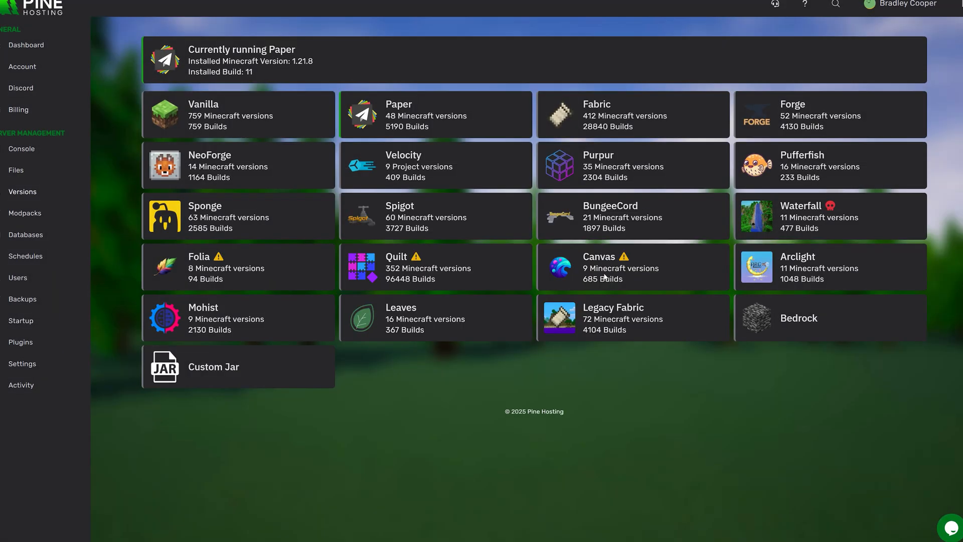
mouse_move(811, 324)
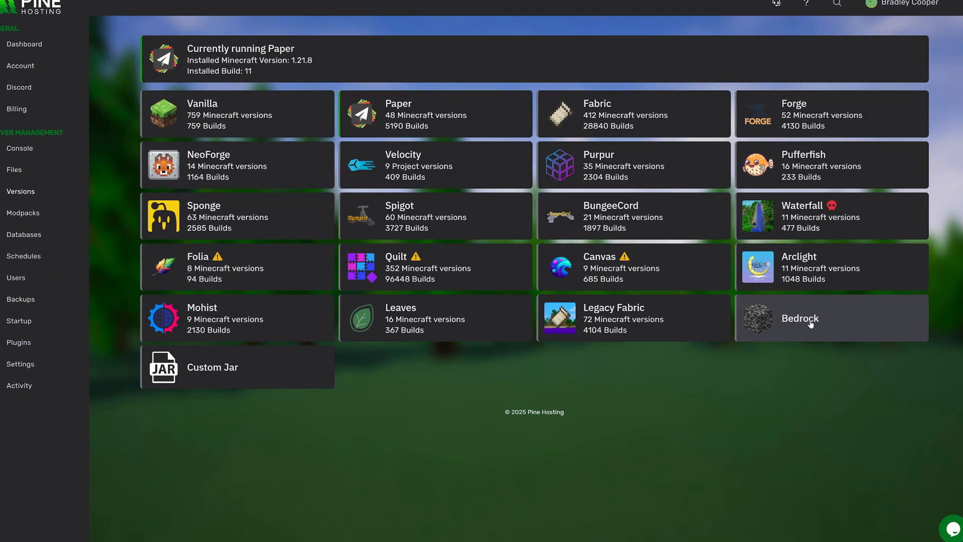
left_click(800, 318)
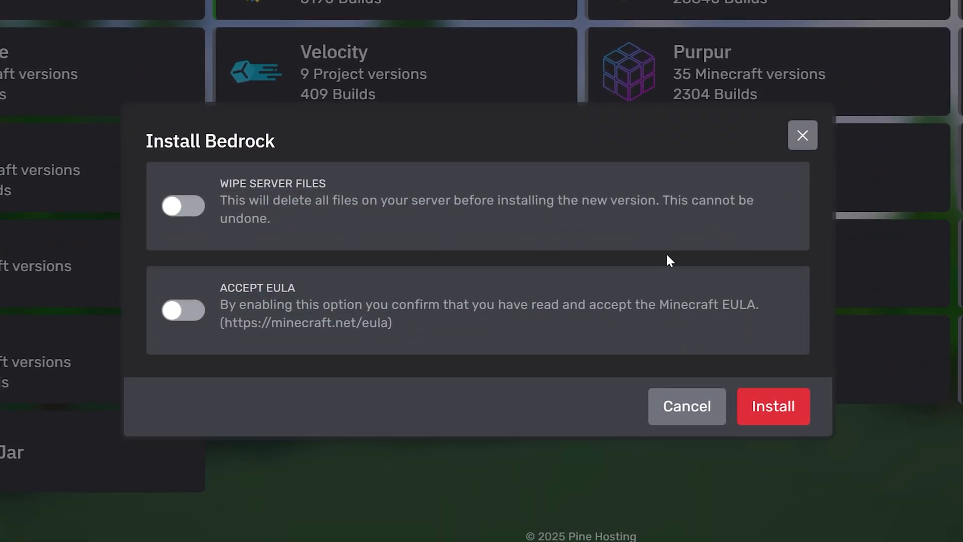
mouse_move(377, 224)
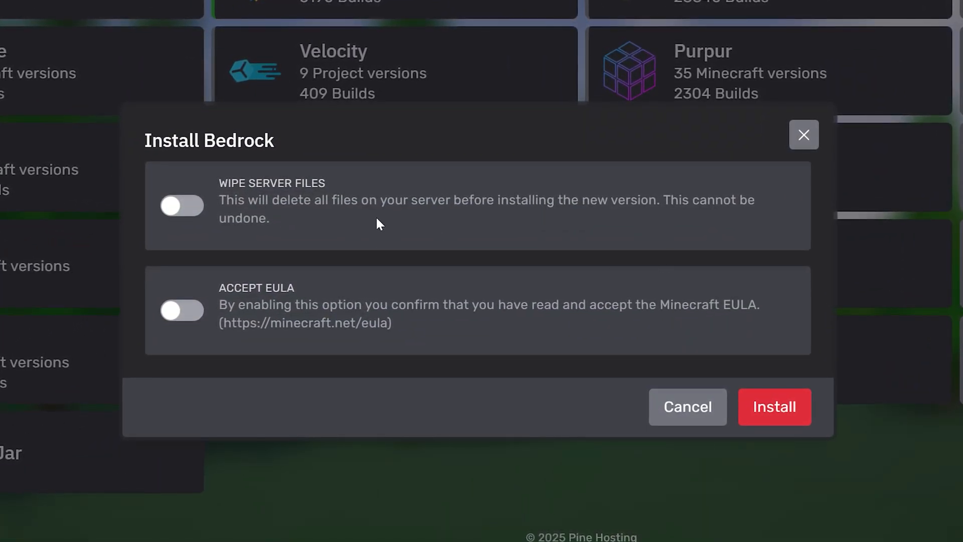
mouse_move(197, 206)
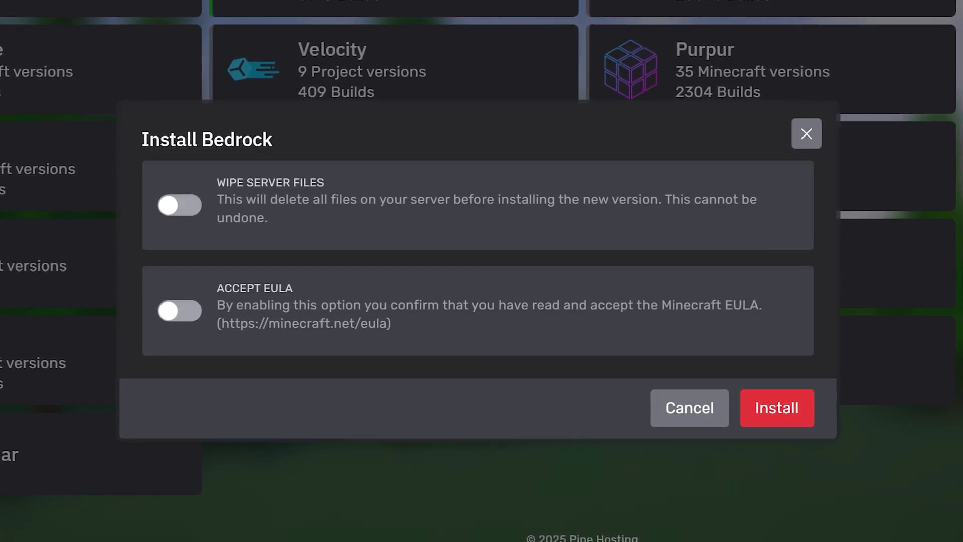
mouse_move(689, 408)
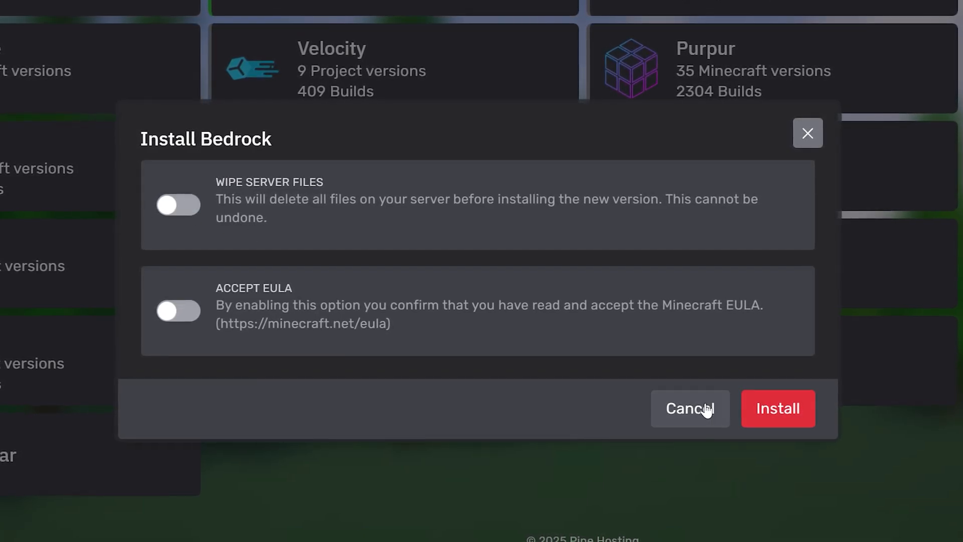
left_click(690, 408)
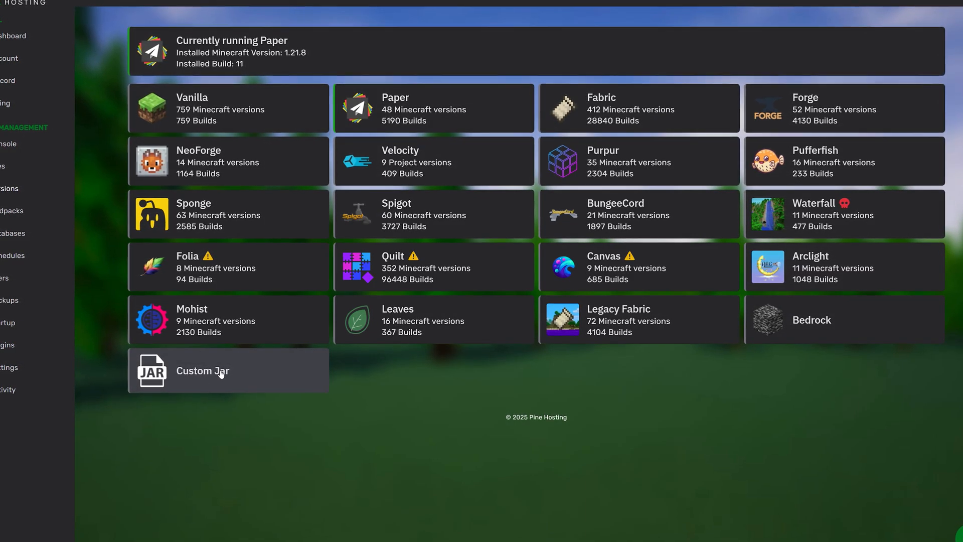
left_click(227, 371)
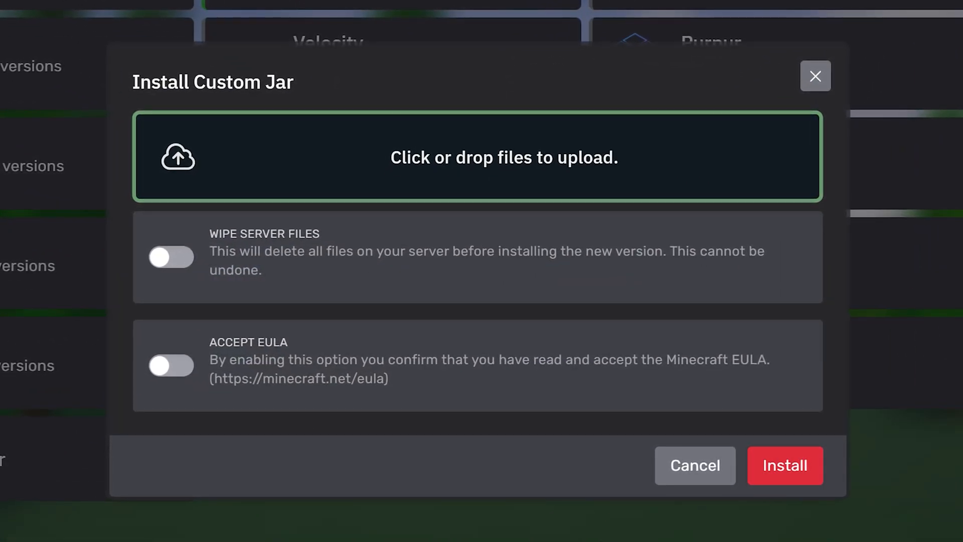
left_click(815, 76)
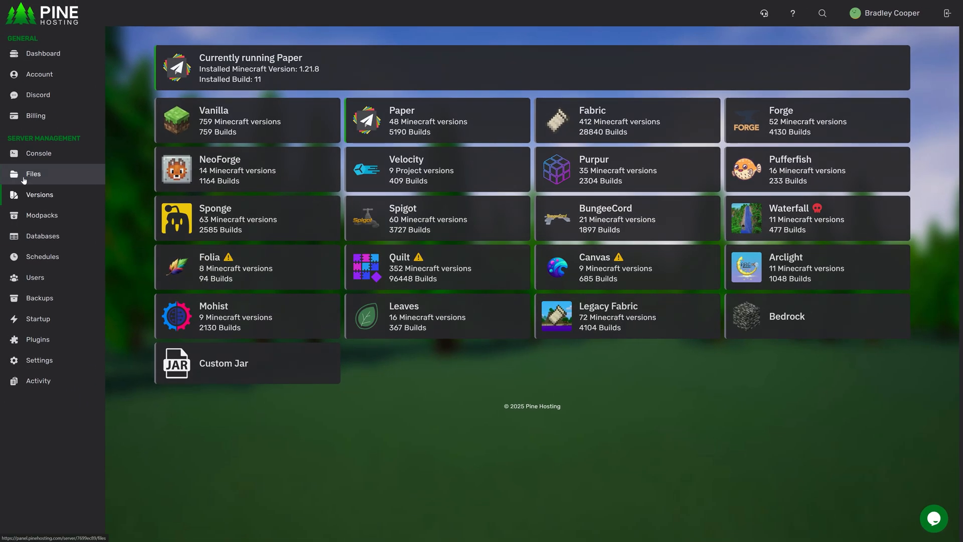
Step: Delete server.jar from Files, leaving only eula.txt, and return to Versions
left_click(33, 173)
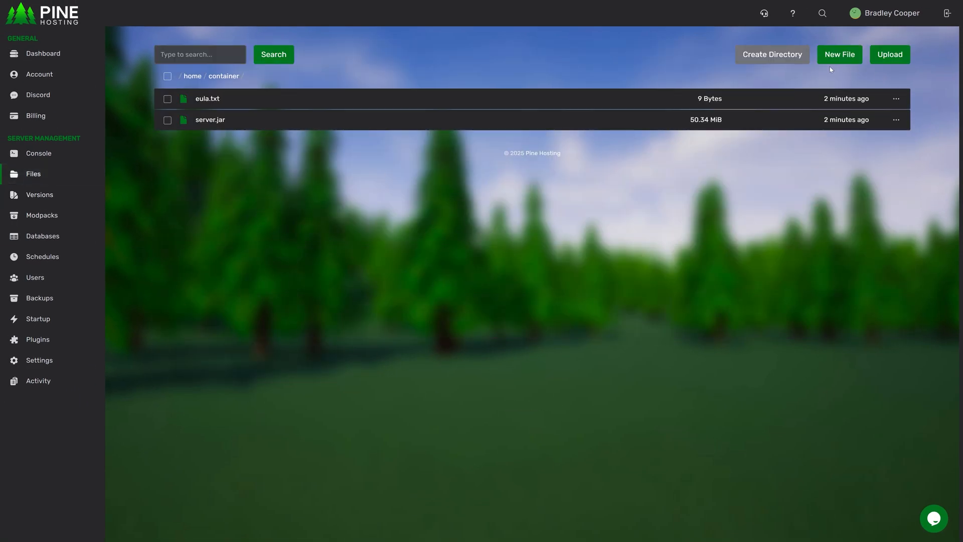
left_click(895, 120)
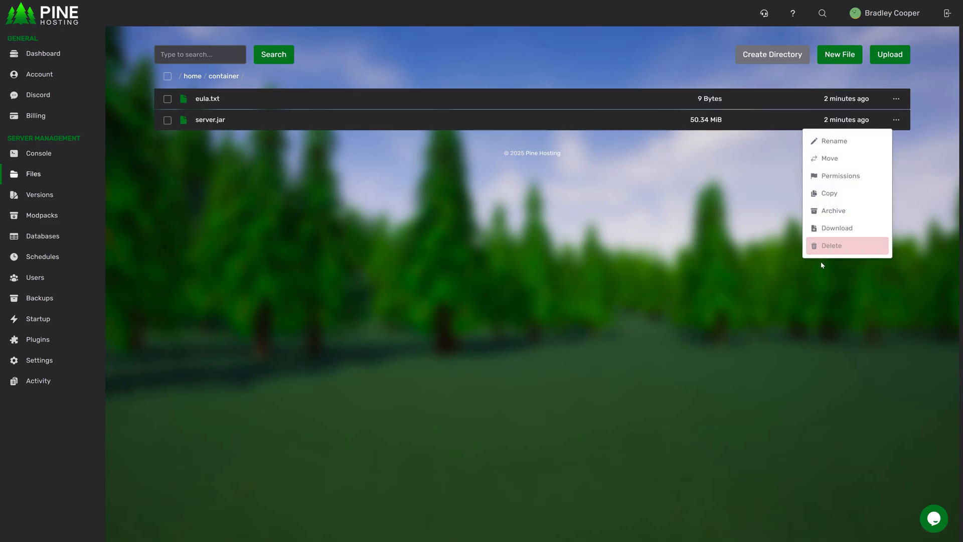
left_click(831, 245)
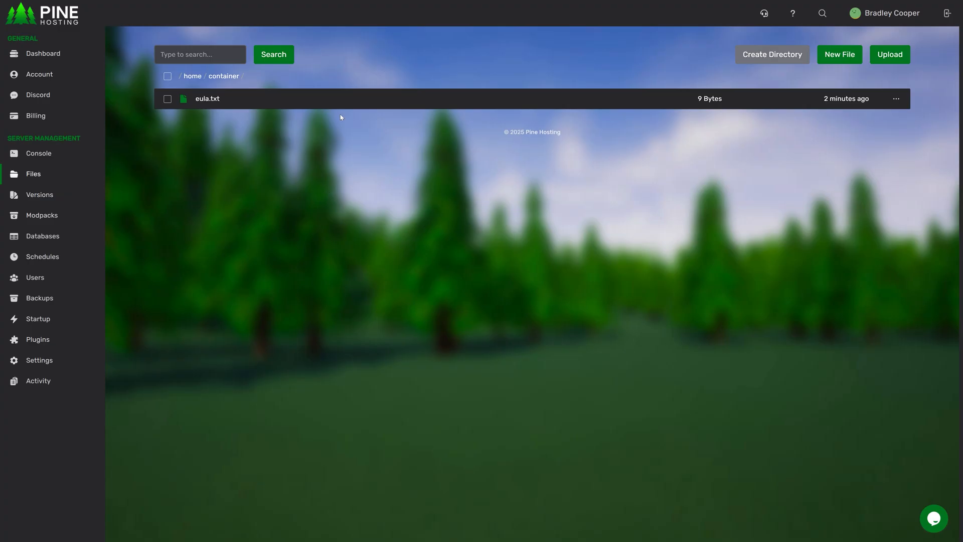
left_click(839, 54)
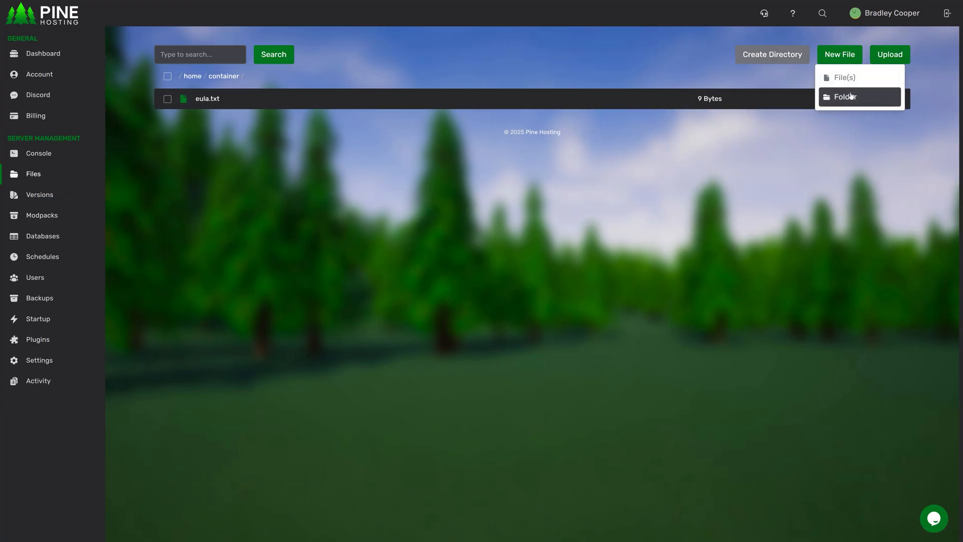
left_click(844, 77)
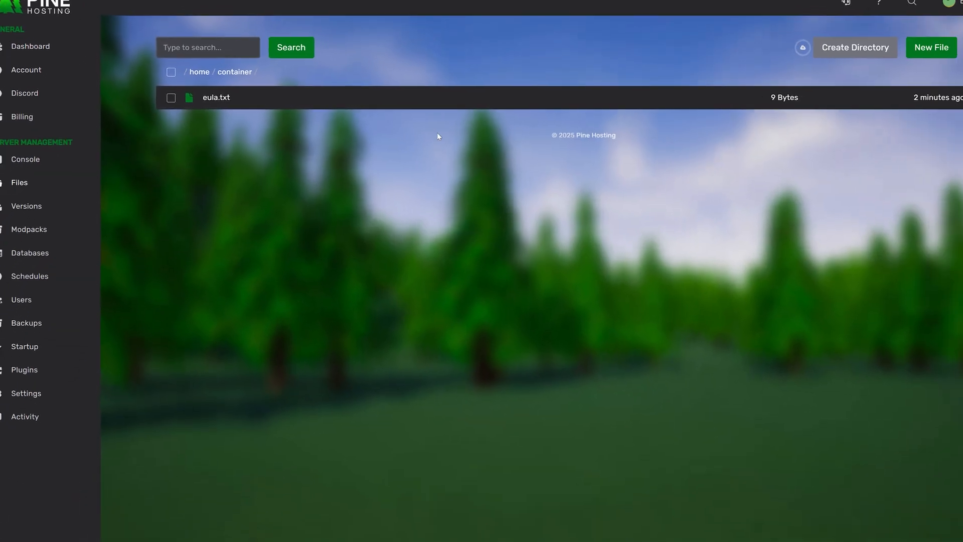
left_click(26, 205)
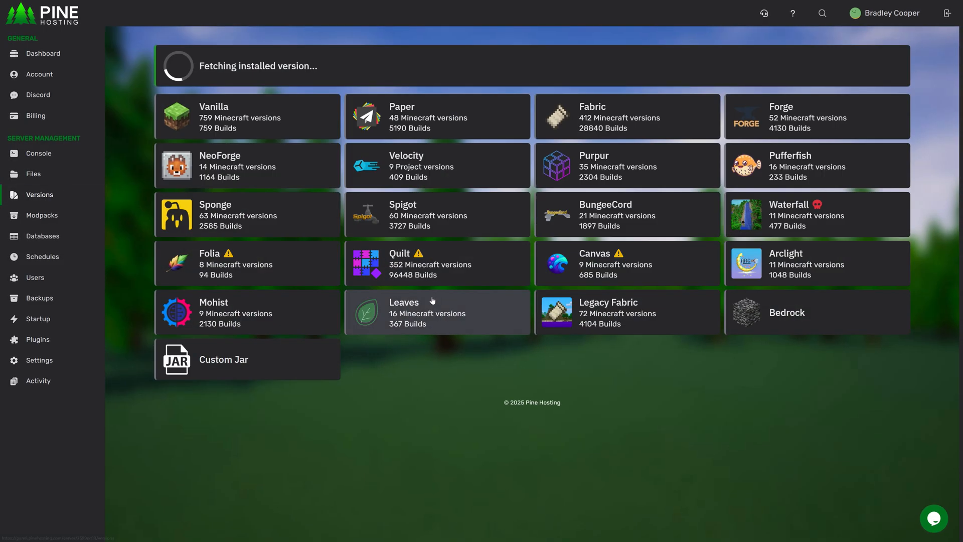